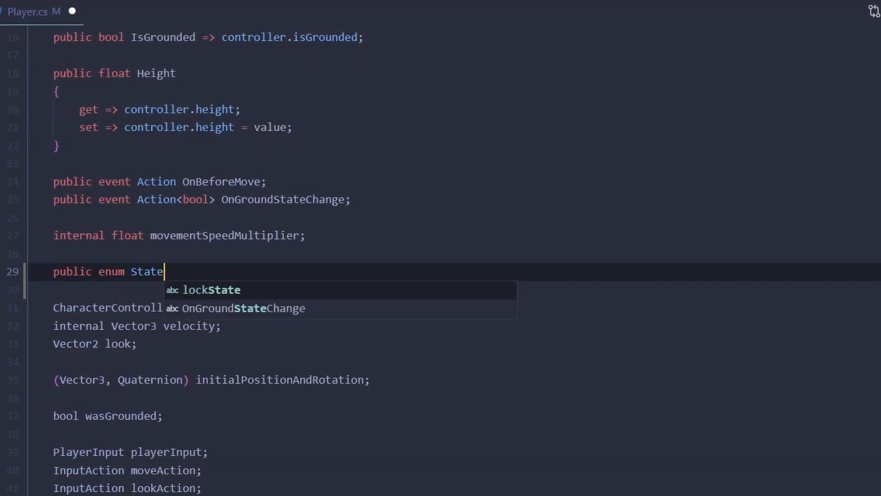
Define the State enum { Walking, Flying } and add a 'public State state;' field.
{"action": "type", "text": "{"}
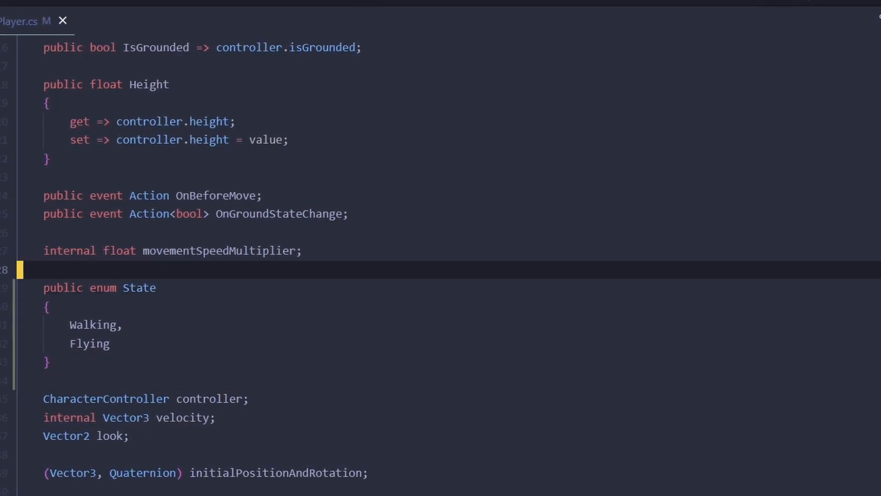
{"action": "type", "text": "public State state; //"}
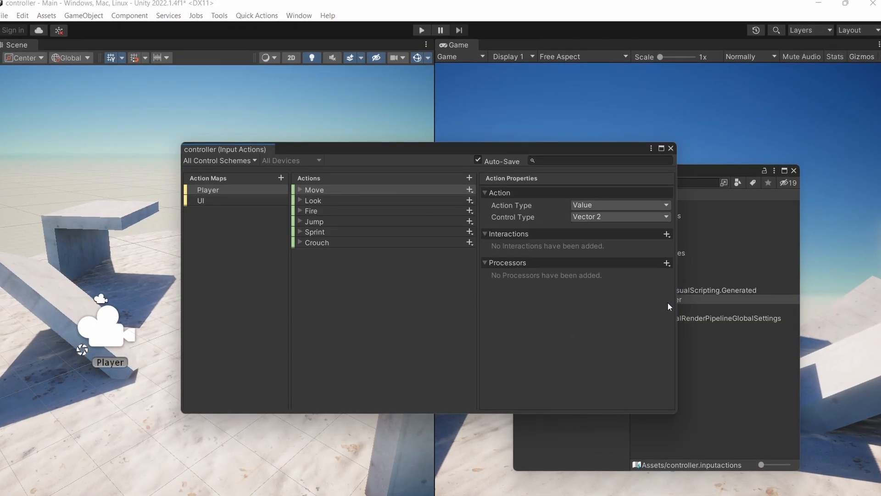
{"action": "left_click", "coordinate": [469, 178]}
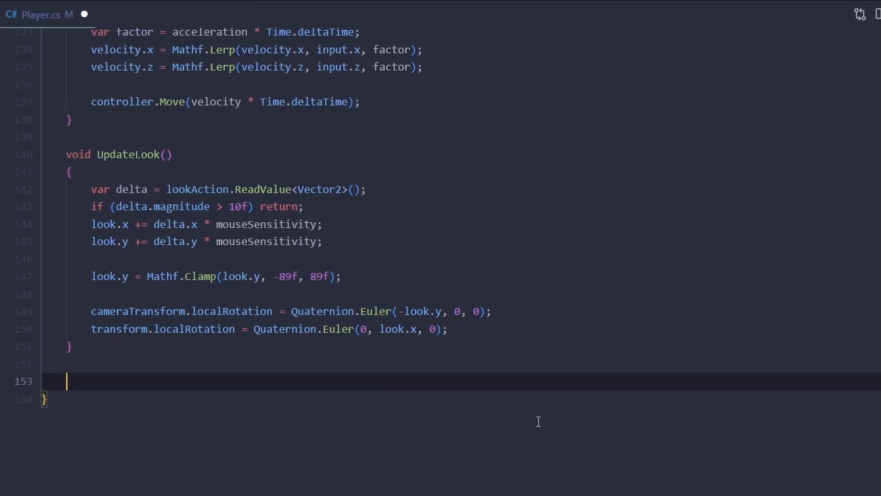
{"action": "type", "text": "void OnToggleFlying()"}
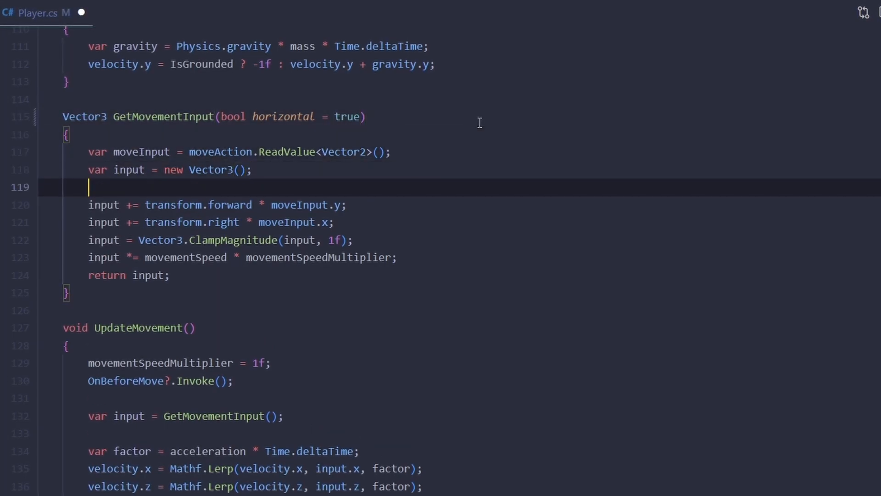
Use cameraTransform as the movement reference when input isn't horizontal, then switch Update on state.
{"action": "type", "text": "var referenceTransform = horizontal ? transform : cameraTransform;"}
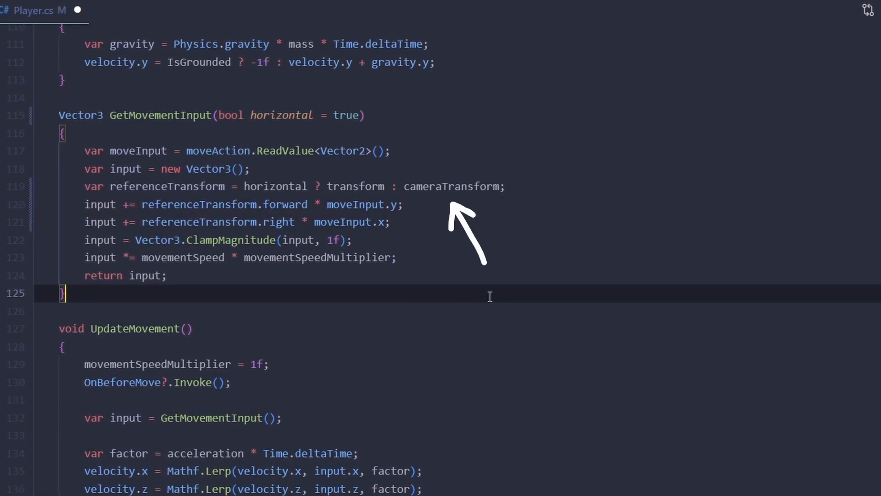
{"action": "scroll", "scroll_direction": "down", "scroll_amount": 3}
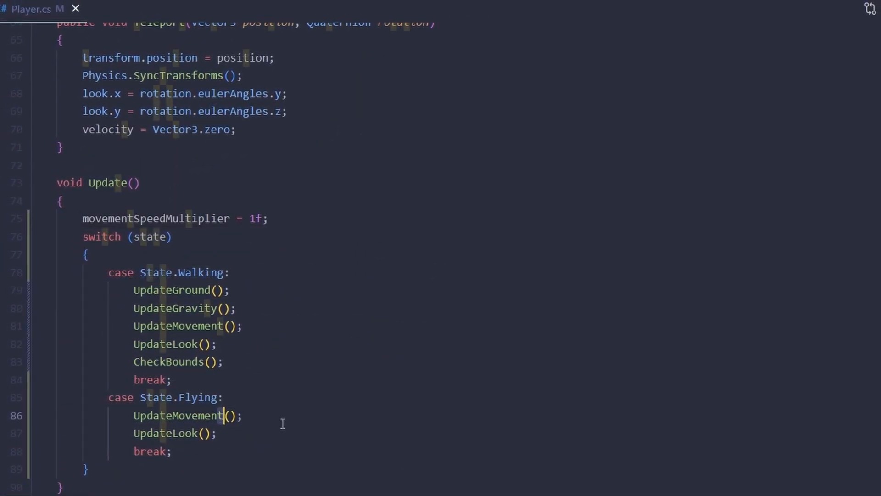
Add walkingSpeed (5) and flyingSpeed (10) fields and a 'float speed' parameter to GetMovementInput.
{"action": "type", "text": "Fly"}
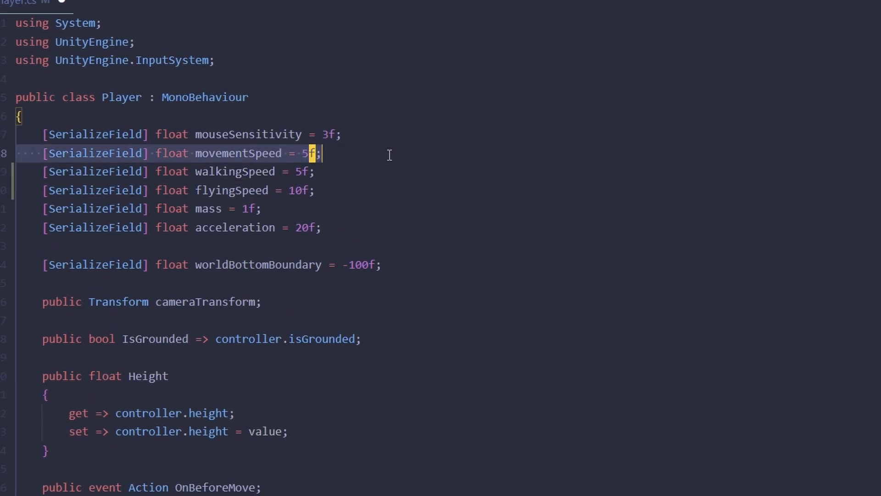
{"action": "scroll", "scroll_direction": "down", "scroll_amount": 3}
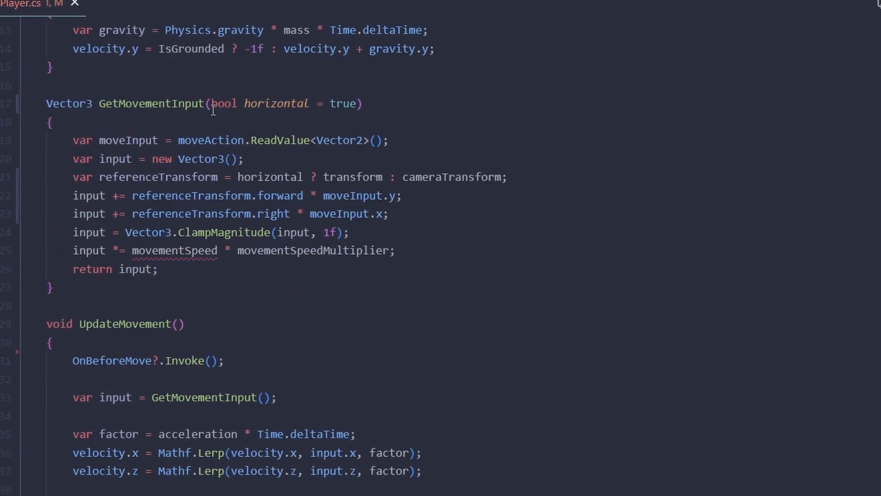
{"action": "type", "text": "float speed,"}
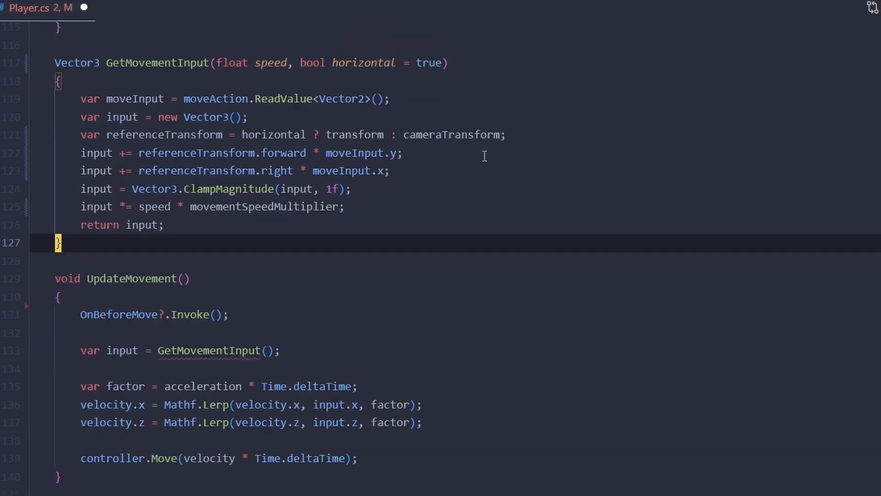
{"action": "type", "text": "walk"}
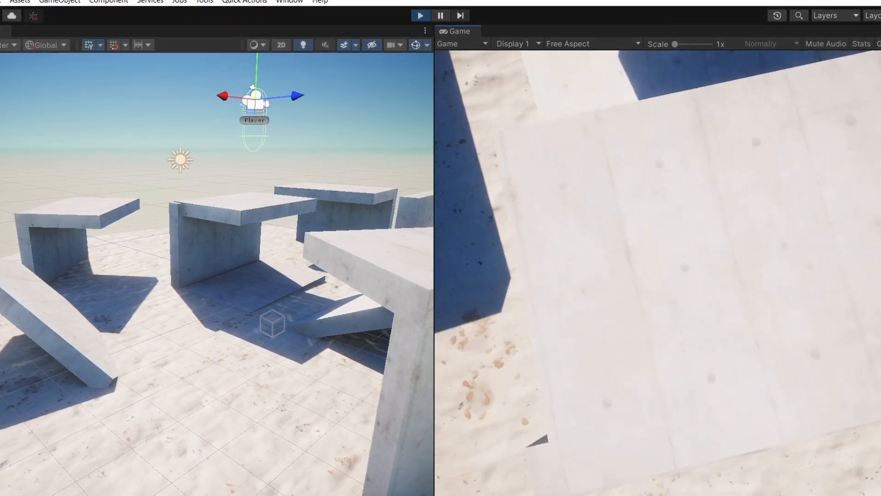
Test flying in Play mode, then add a new action to the Player action map.
{"action": "left_click", "coordinate": [471, 173]}
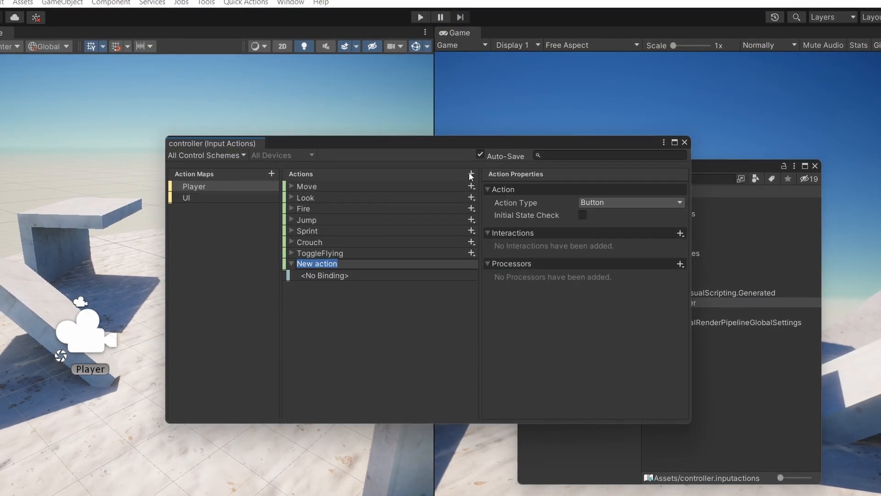
Add a Positive\Negative up/down binding to the FlyUpDown action.
{"action": "left_click", "coordinate": [512, 218]}
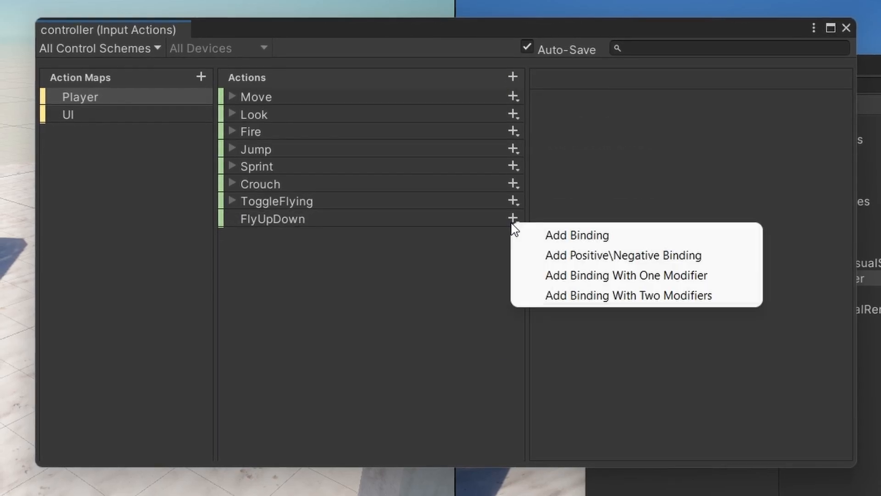
{"action": "left_click", "coordinate": [624, 255]}
{"action": "type", "text": "flyUpDownAction = playerInput.actions[\"flyUpDo\"];"}
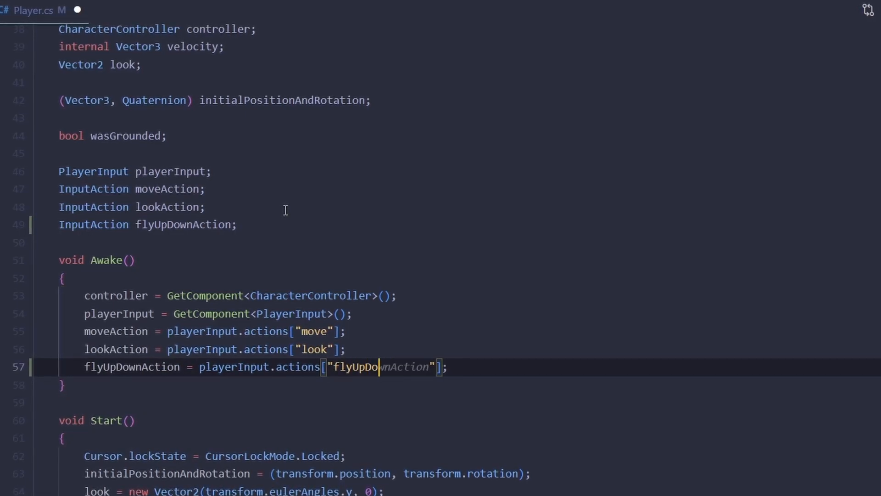
Read FlyUpDown as a float into flyUpDownInput in GetMovementInput.
{"action": "scroll", "scroll_direction": "down", "scroll_amount": 3}
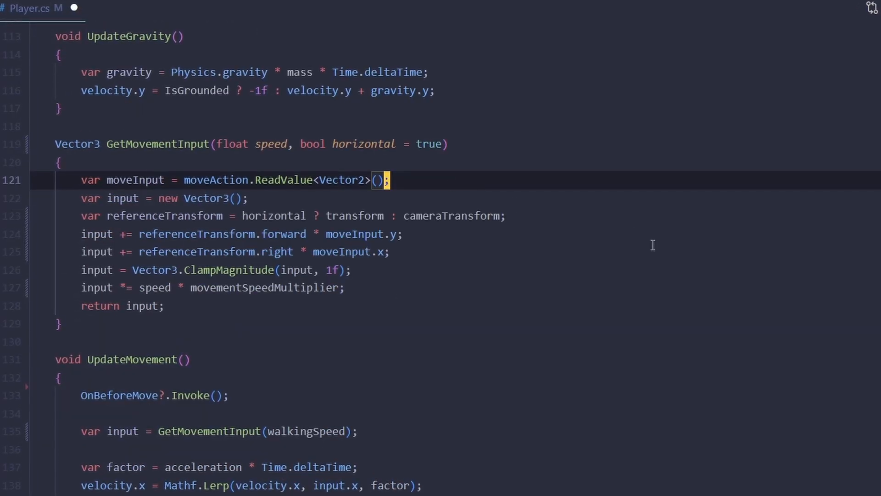
{"action": "type", "text": "var flyUpDownInput = flyUpDownAction.ReadValue<float>();"}
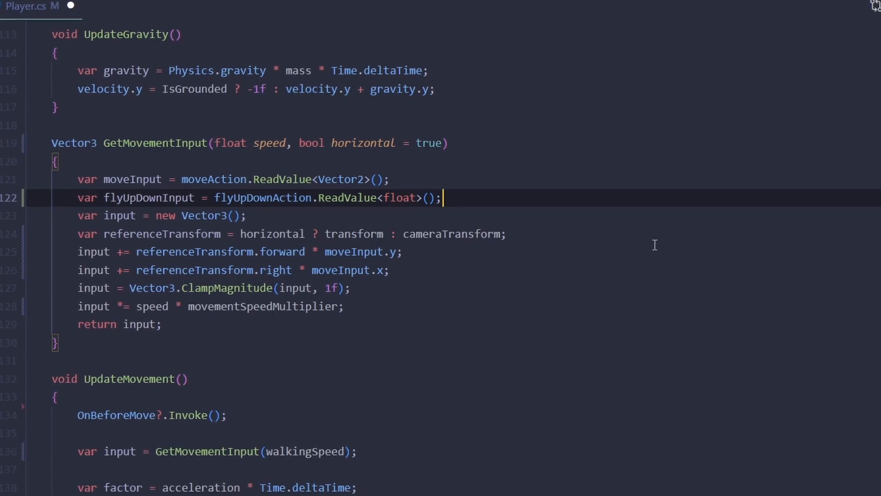